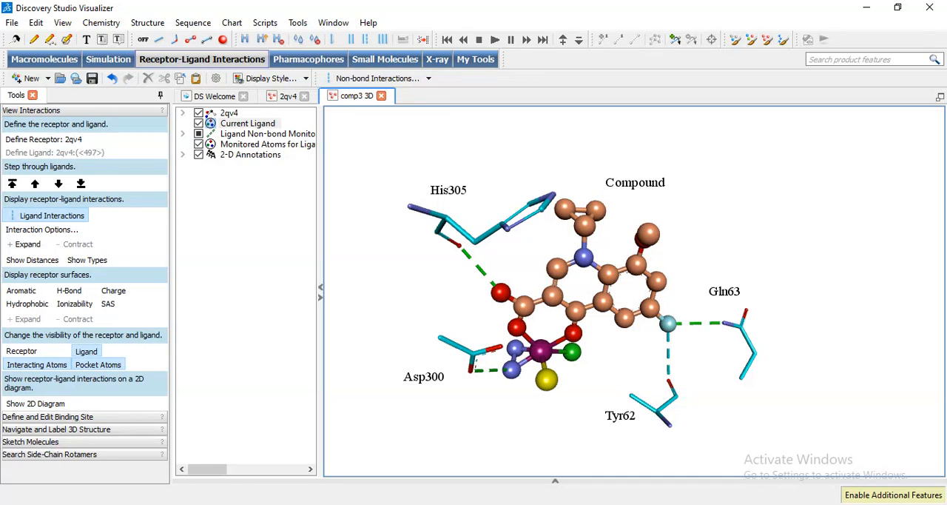
mouse_move(494, 444)
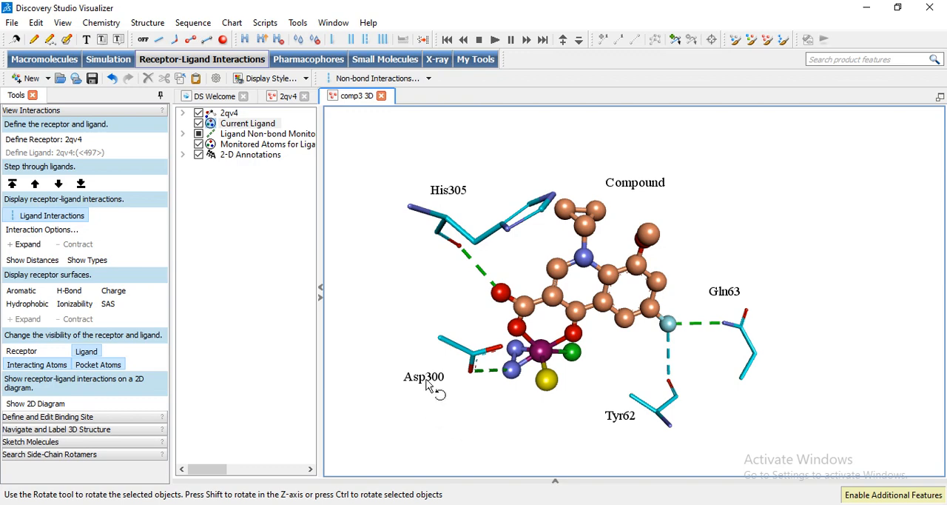
mouse_move(390, 444)
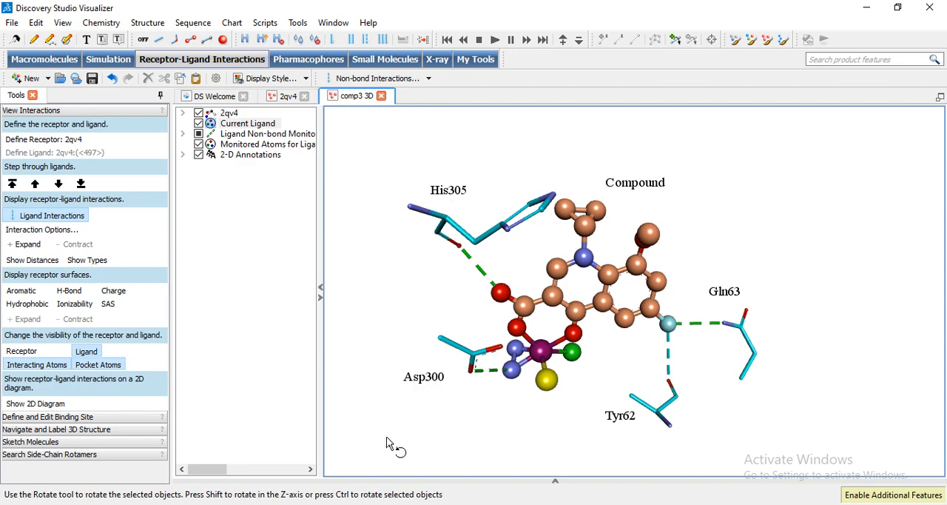
mouse_move(428, 381)
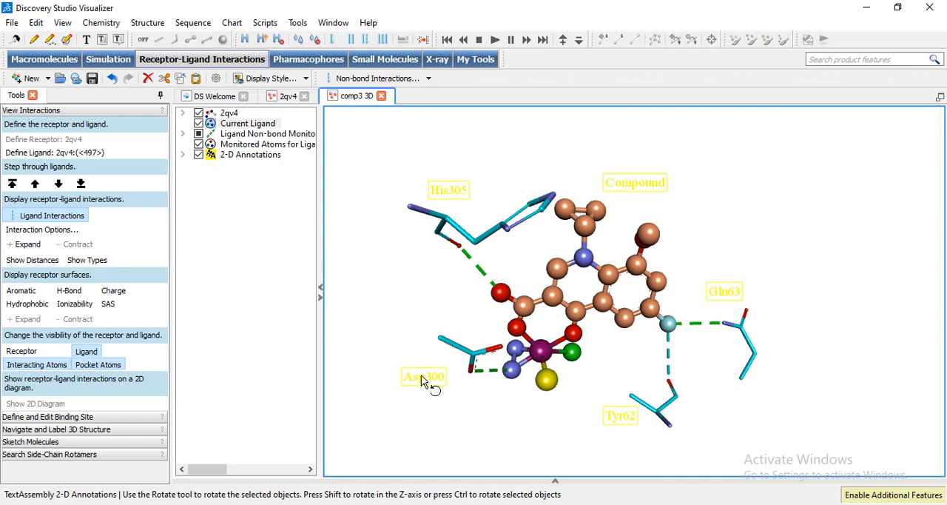
Colour the His305, Asp300, Tyr62, Gln63 and Compound labels custom yellow
right_click(426, 378)
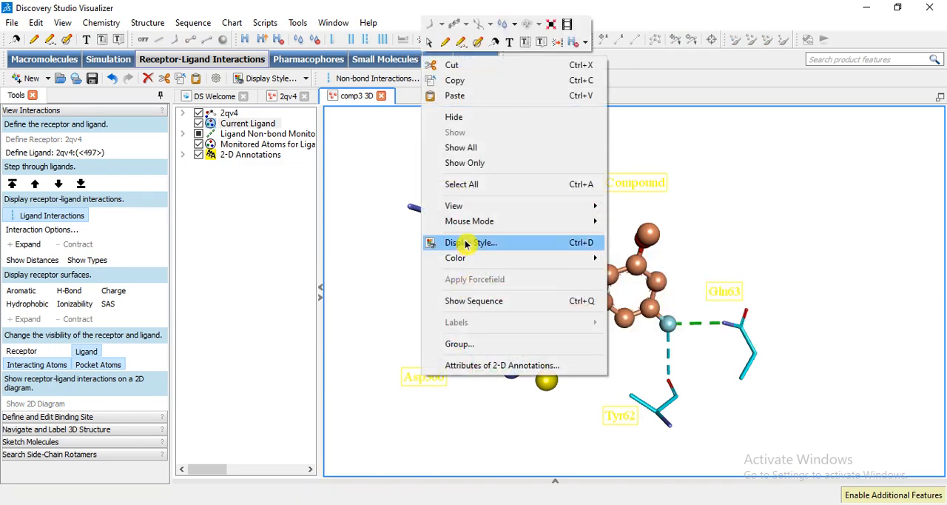
click(468, 242)
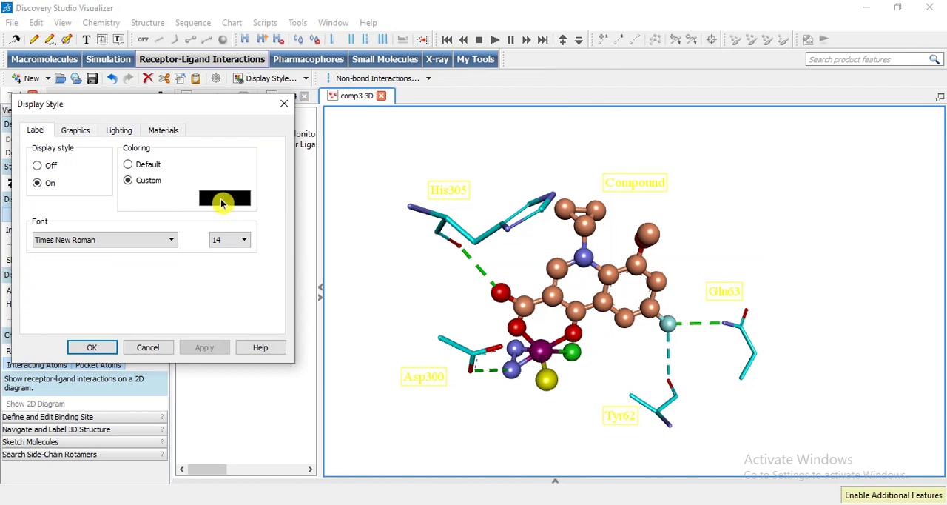
click(225, 198)
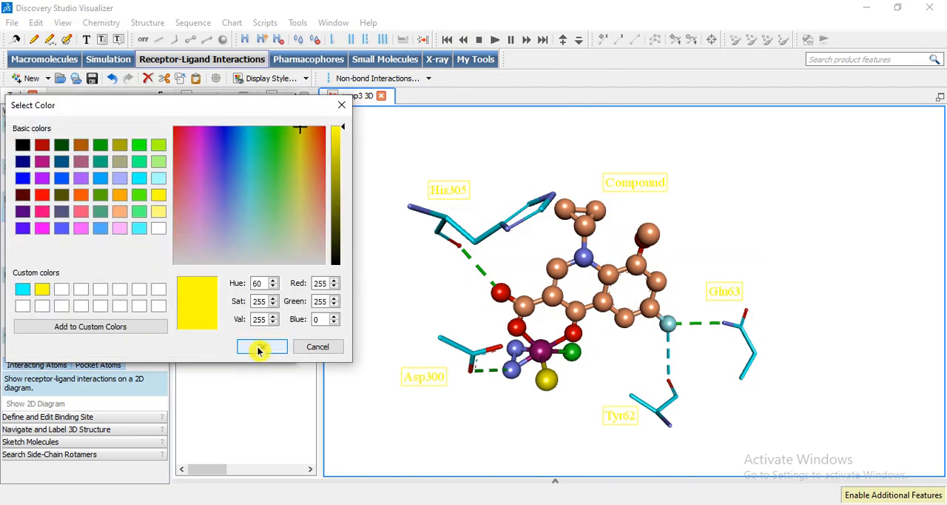
click(262, 346)
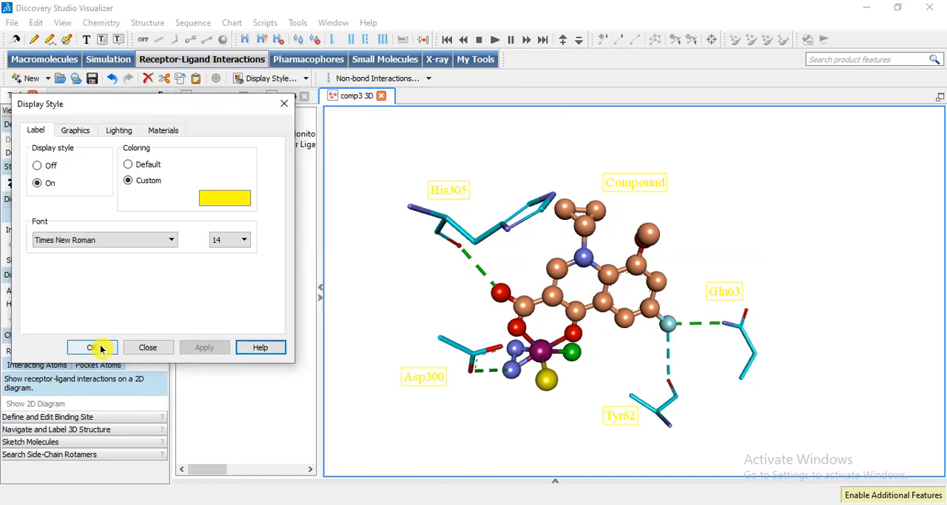
click(85, 347)
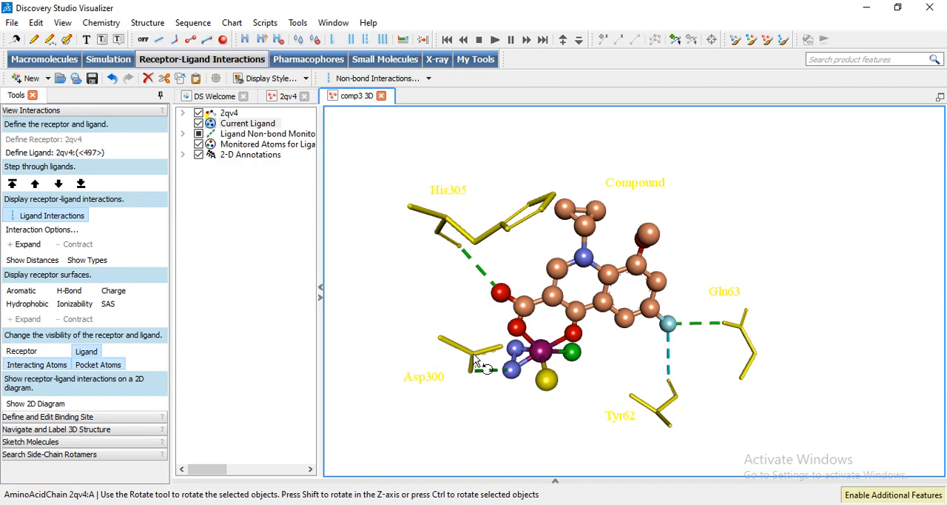
mouse_move(342, 257)
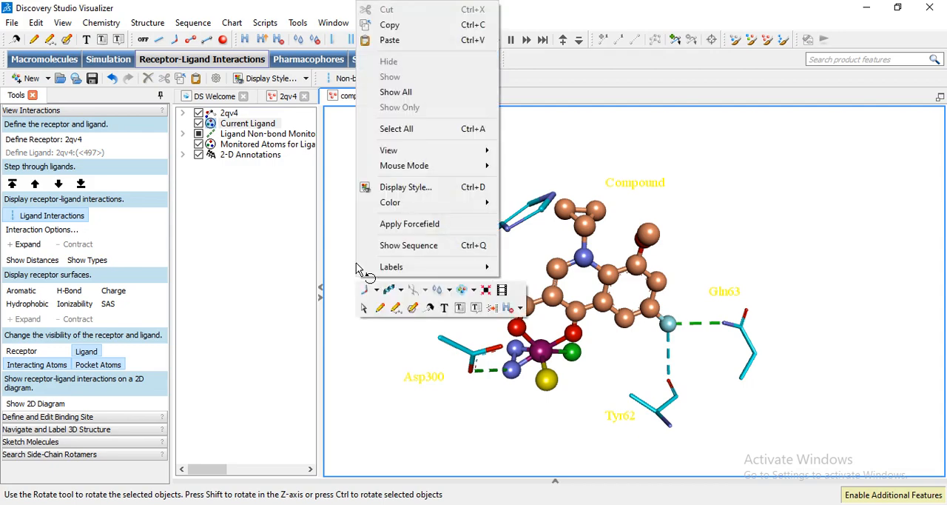
mouse_move(409, 223)
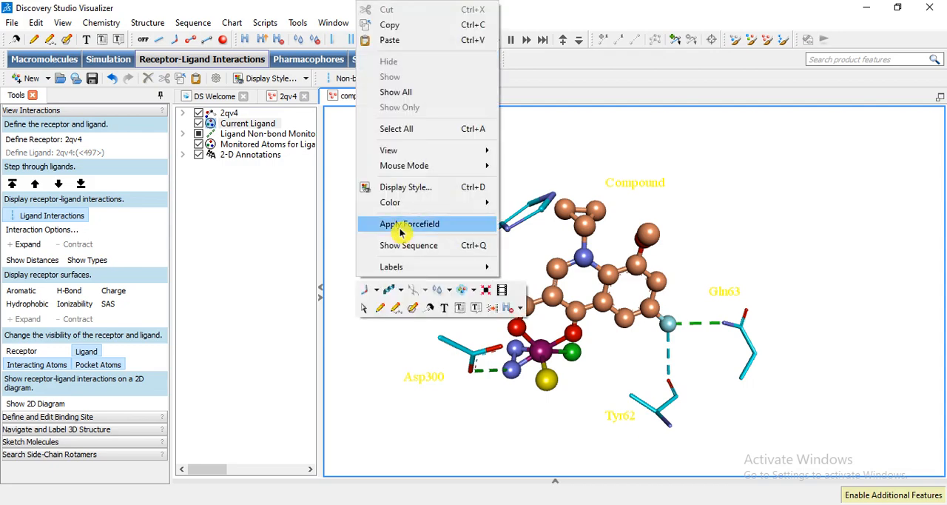
mouse_move(405, 193)
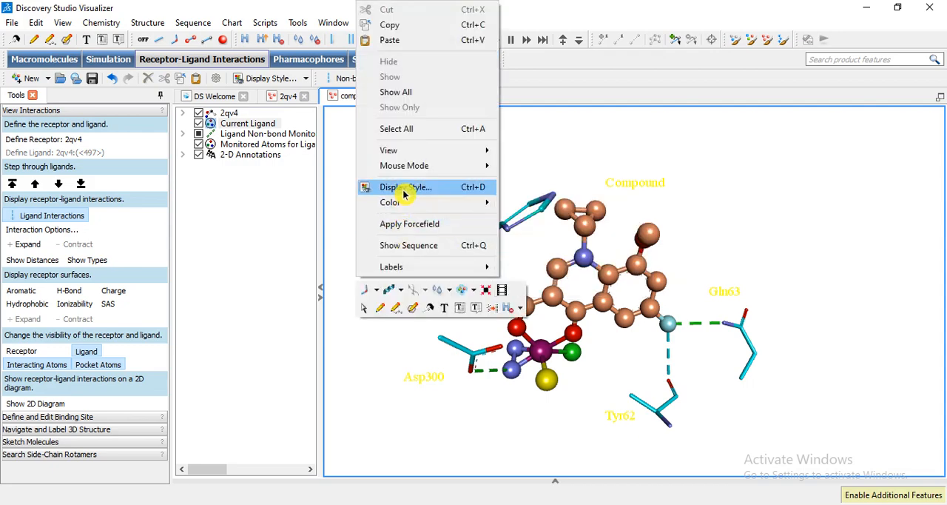
Apply the Metallic material preset to the structure's surface rendering
click(403, 186)
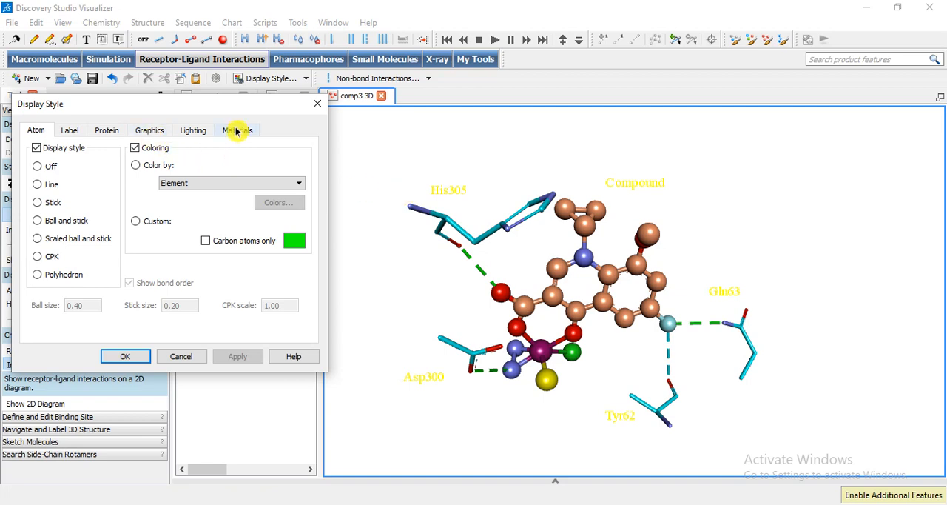
click(236, 130)
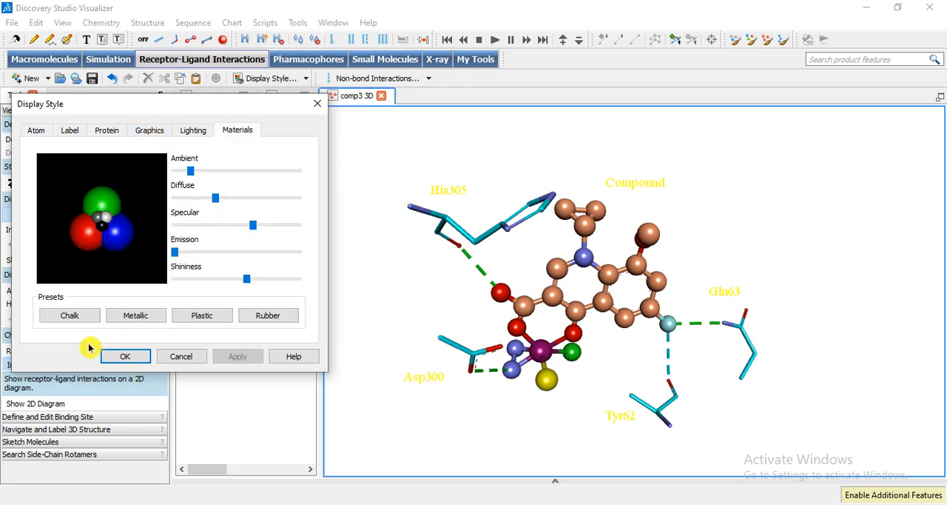
click(68, 315)
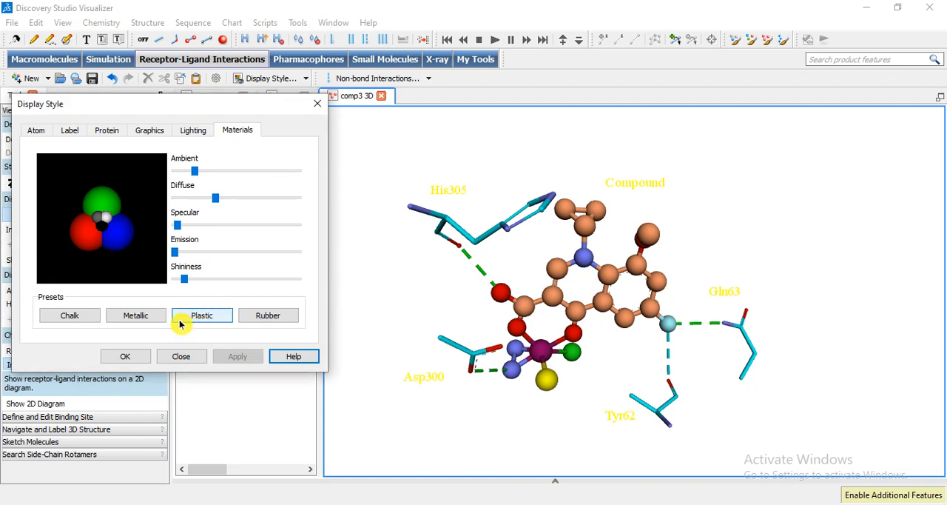
click(136, 315)
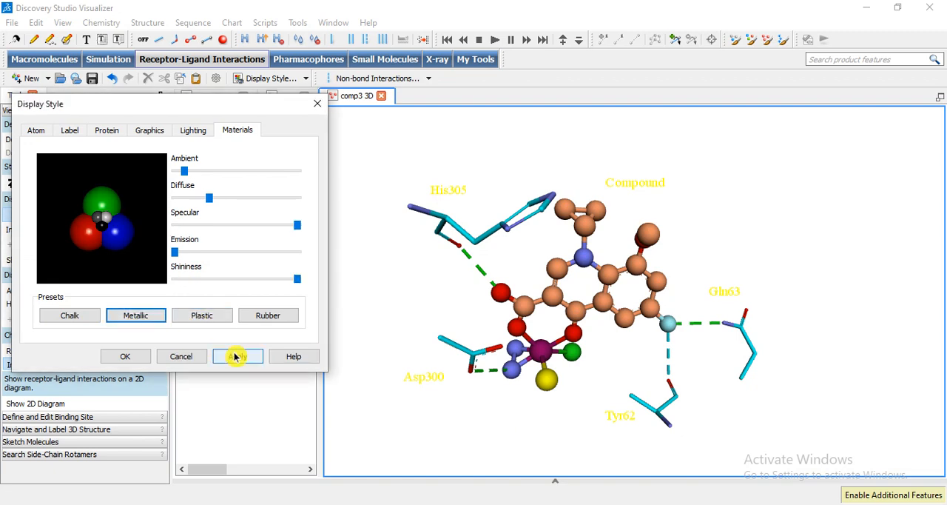
click(236, 355)
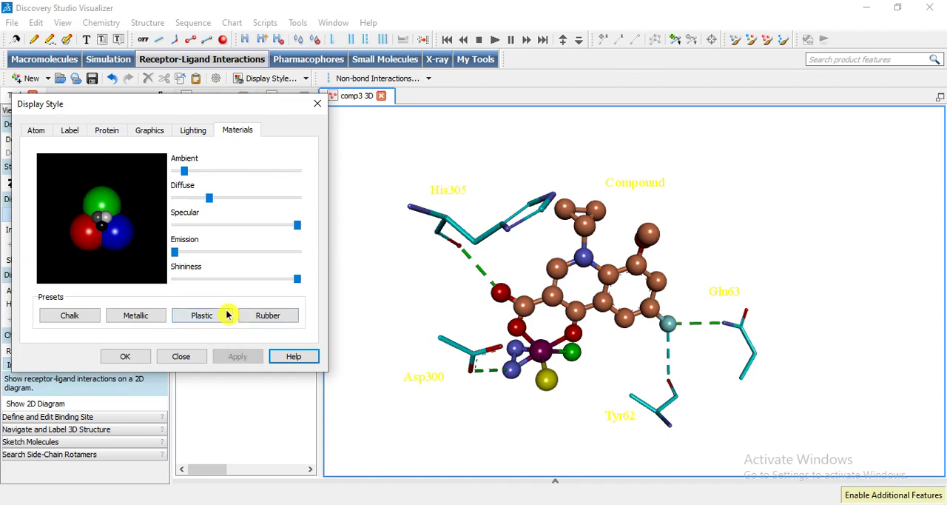
click(148, 130)
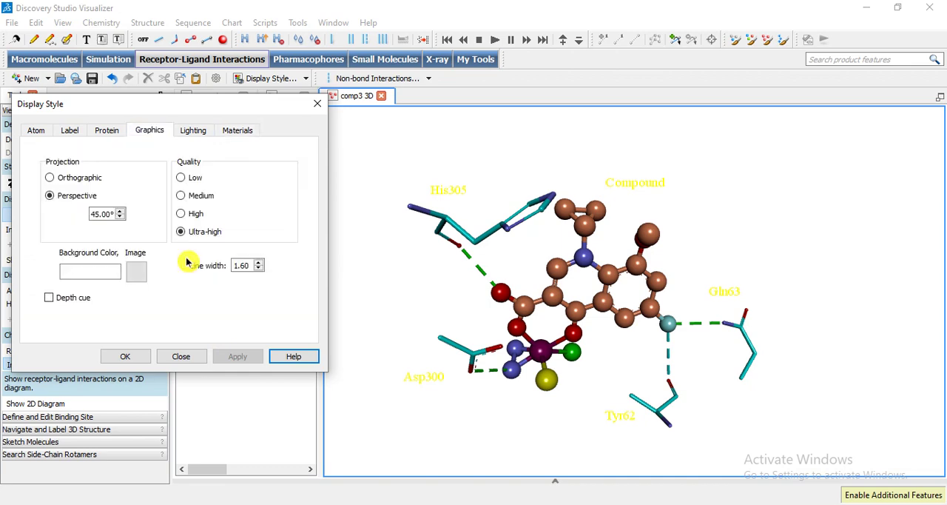
mouse_move(89, 227)
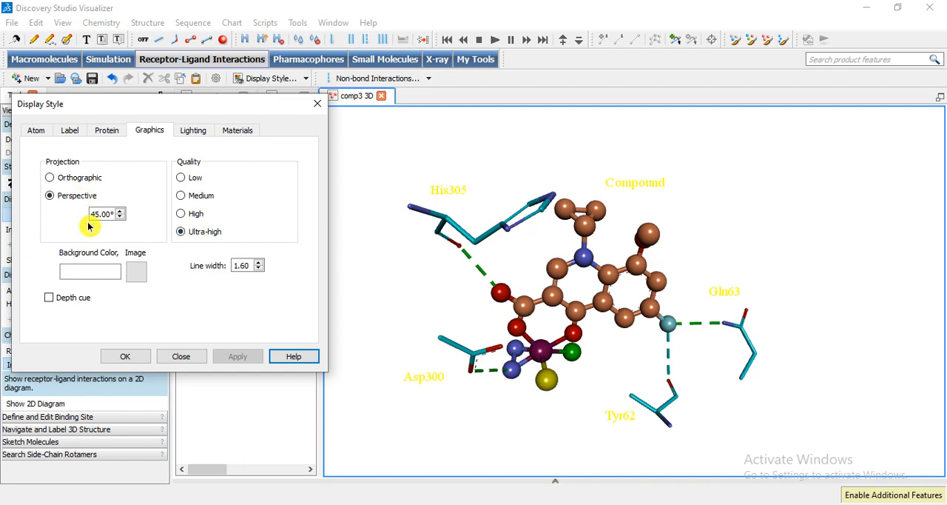
mouse_move(89, 273)
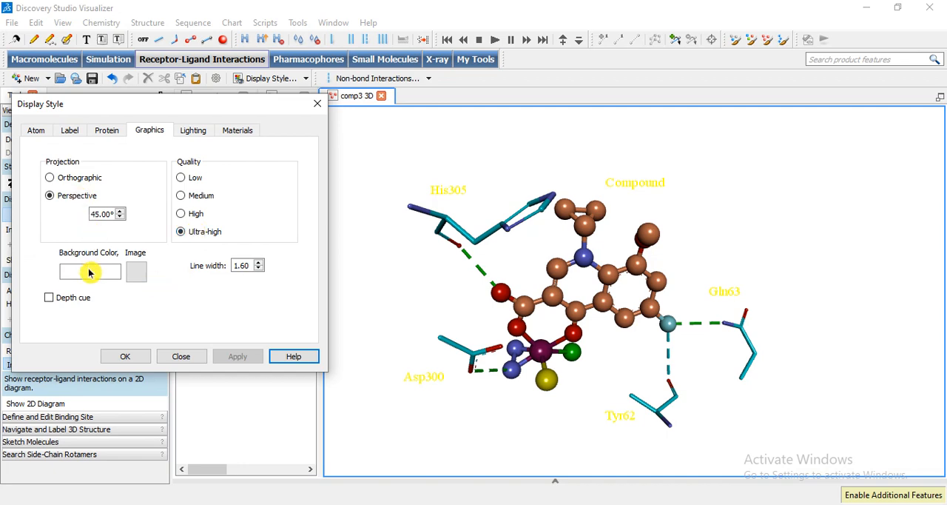
Set the 3D view background colour to black in the Graphics settings
click(88, 272)
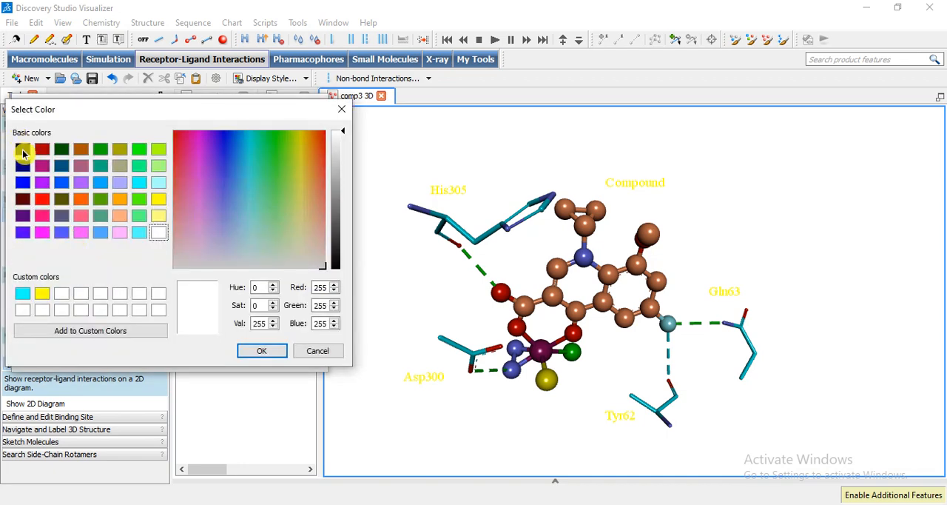
click(24, 148)
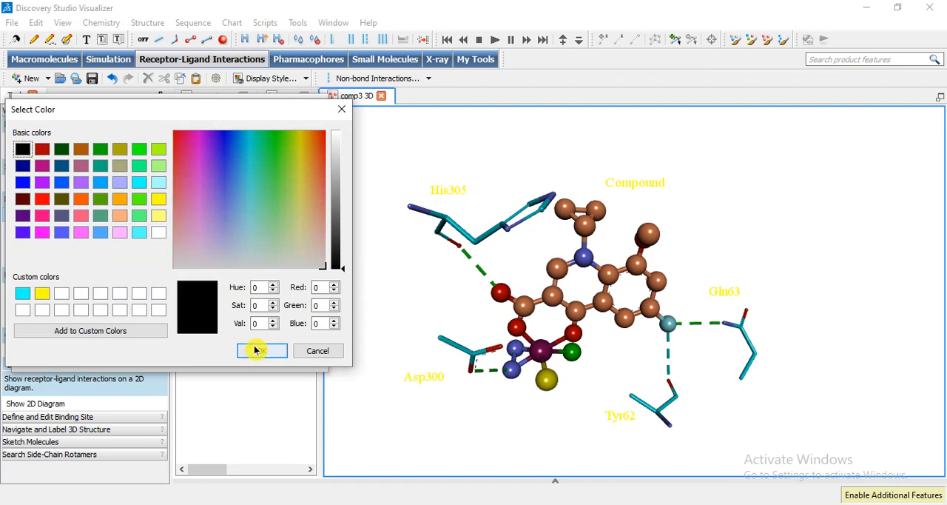
click(260, 351)
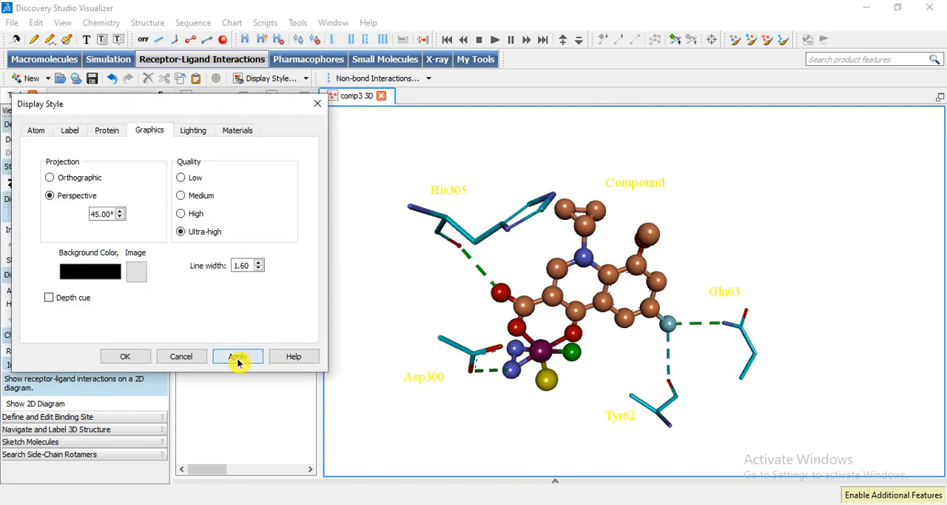
click(236, 355)
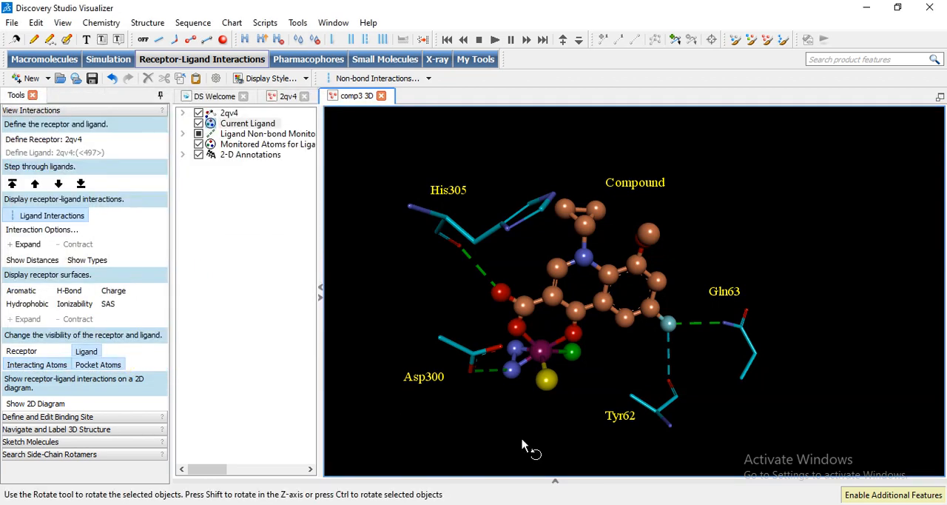
mouse_move(379, 302)
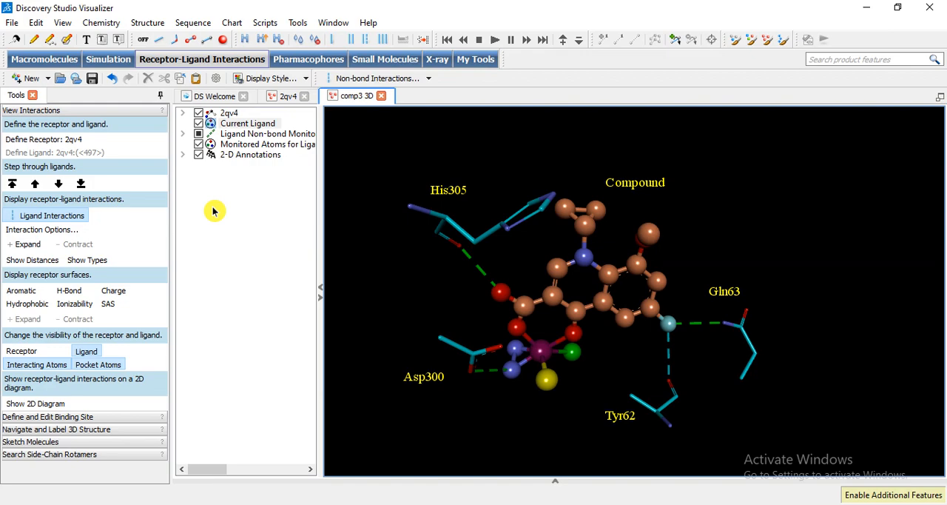
mouse_move(248, 115)
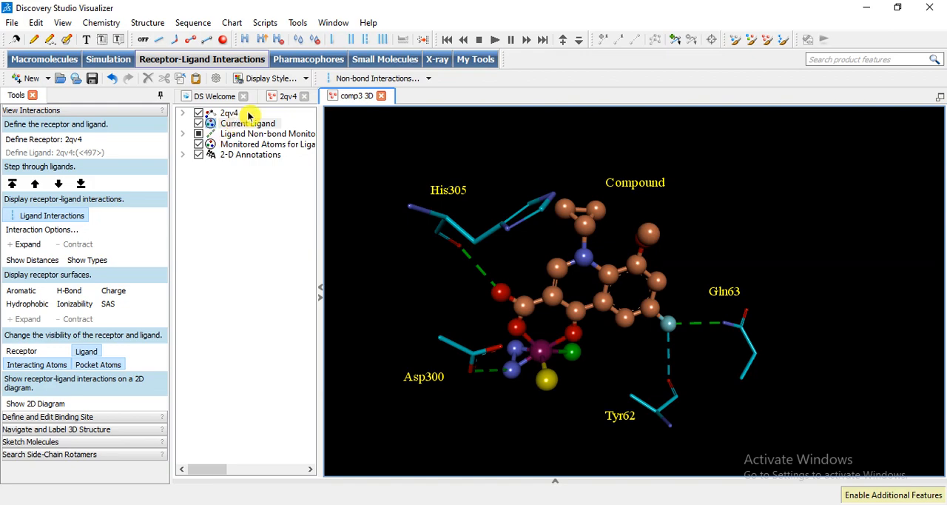
click(284, 94)
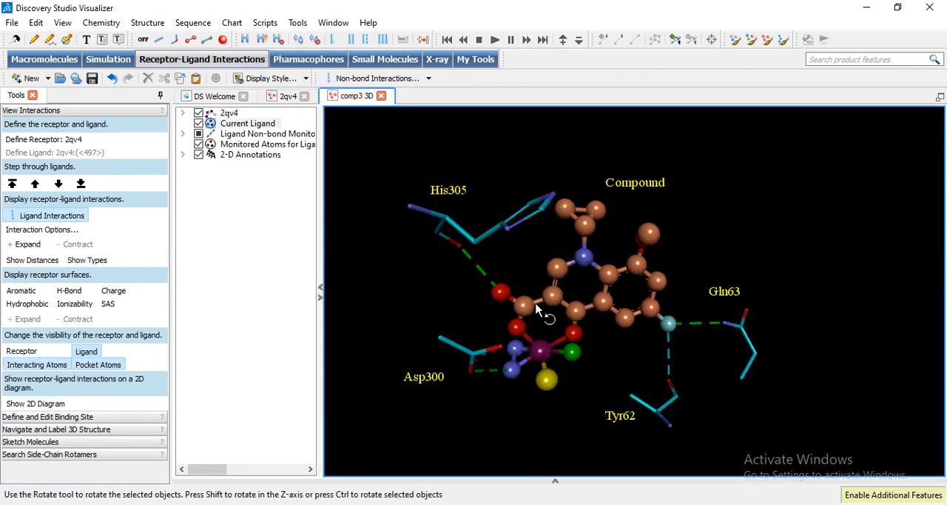
mouse_move(556, 306)
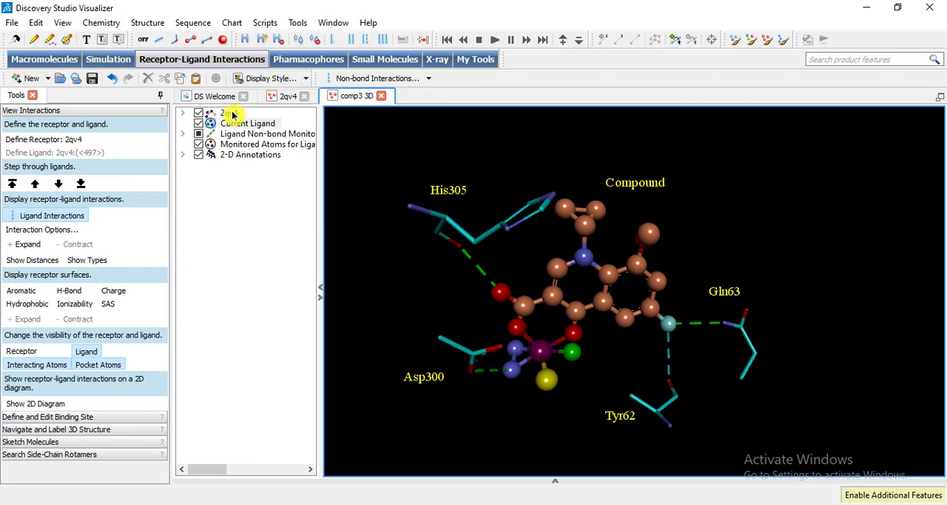
right_click(229, 112)
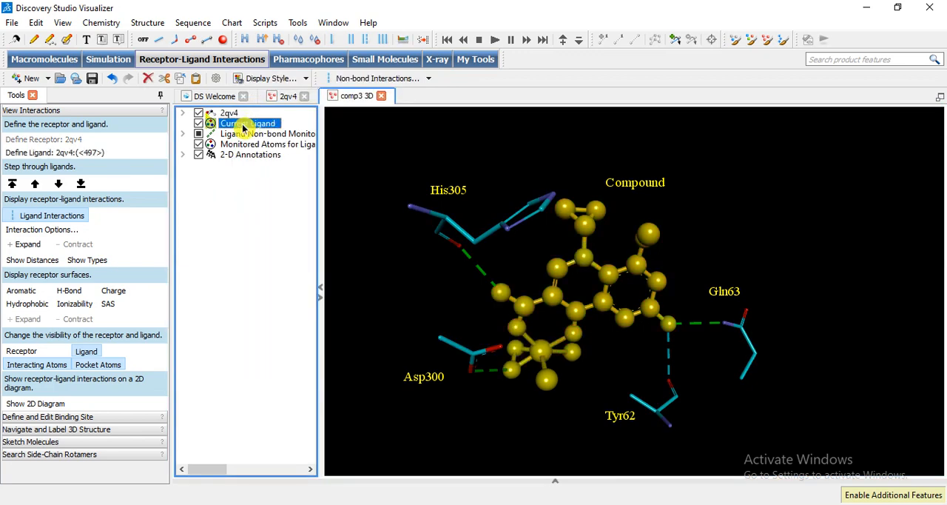
right_click(248, 123)
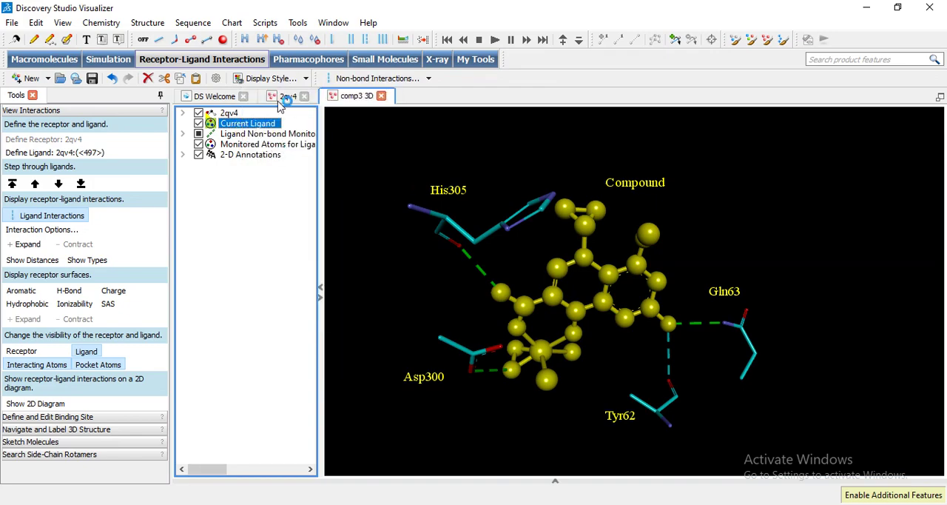
Render the 2qv4 protein as a rainbow-coloured flat ribbon around the docked ligands
click(288, 95)
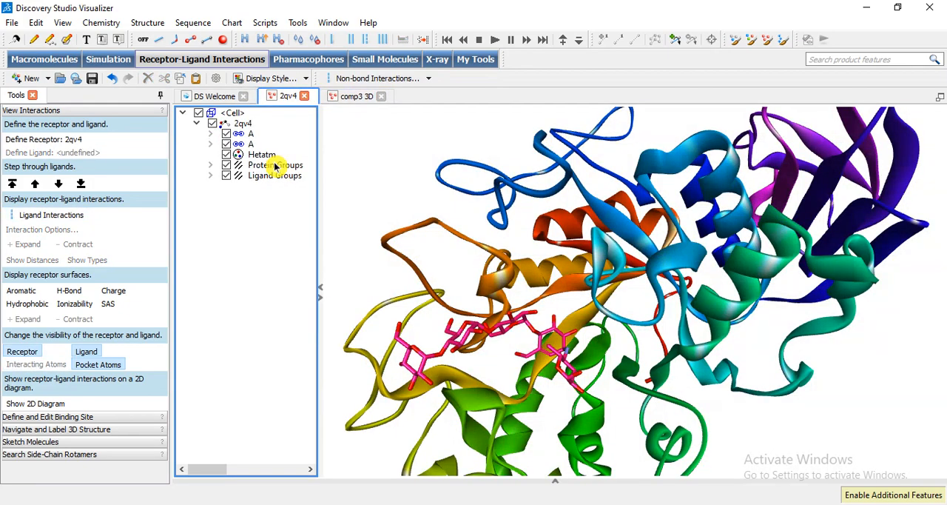
right_click(275, 164)
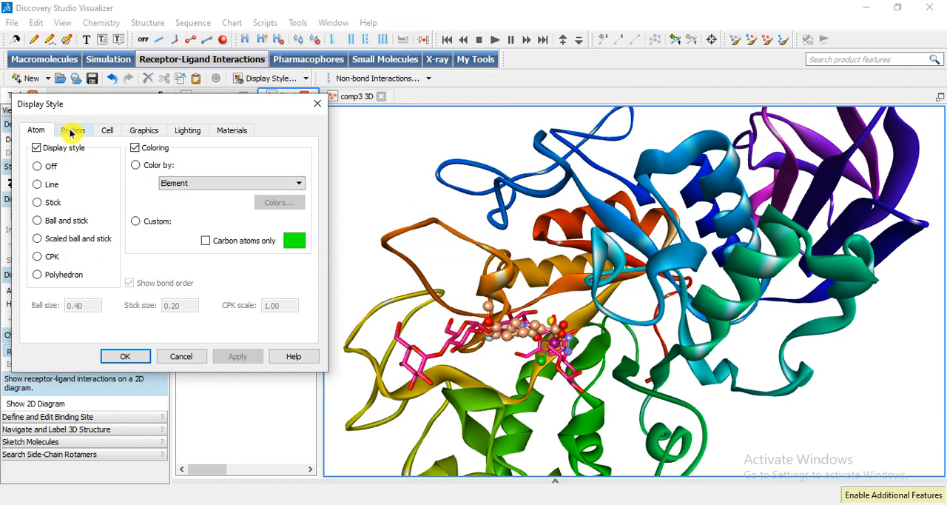
click(71, 131)
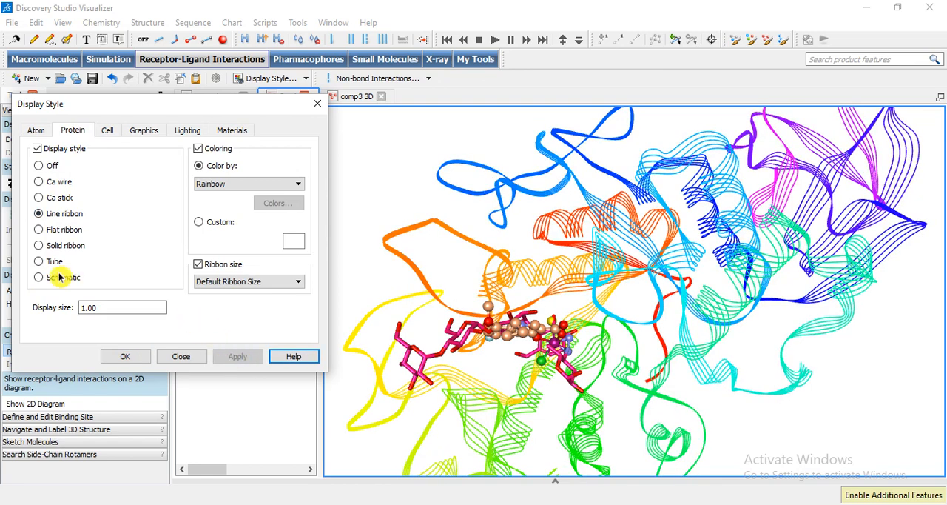
click(39, 277)
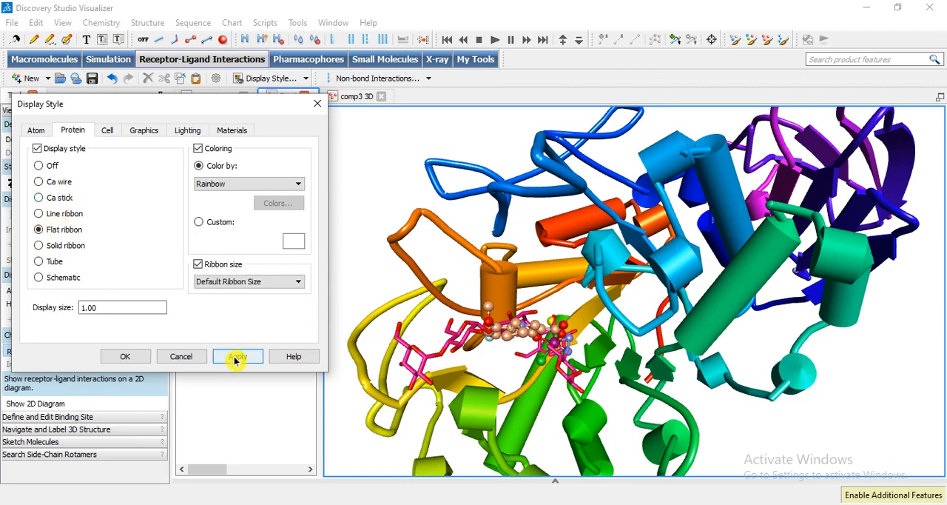
click(237, 355)
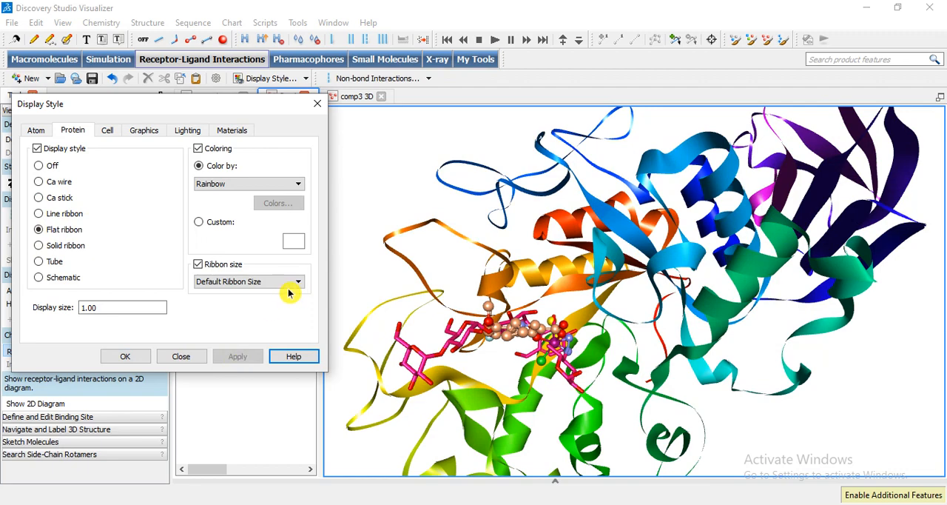
mouse_move(230, 188)
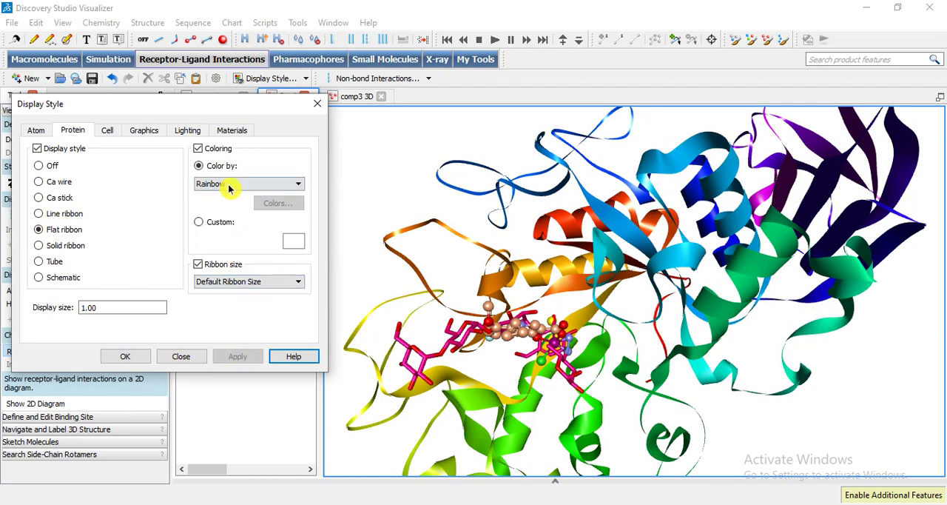
click(299, 184)
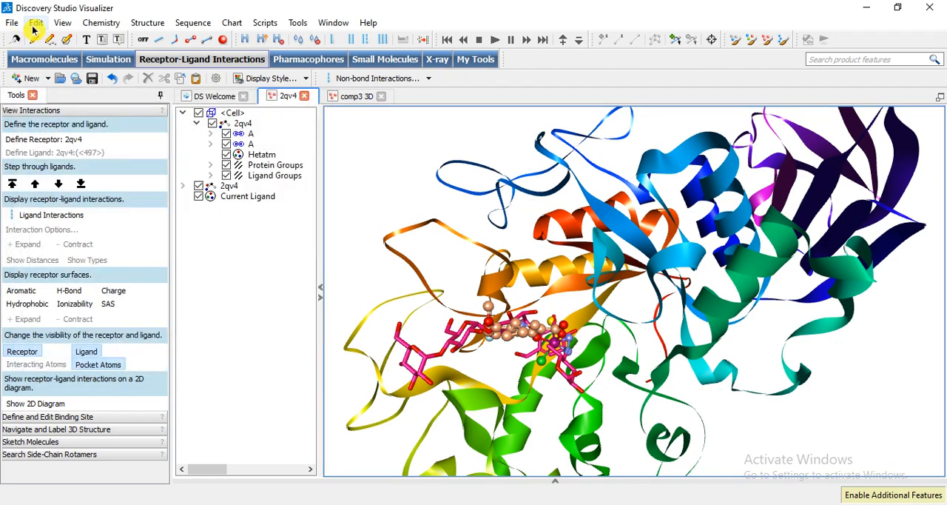
Undo the flat ribbon style change via Edit > Undo
click(35, 22)
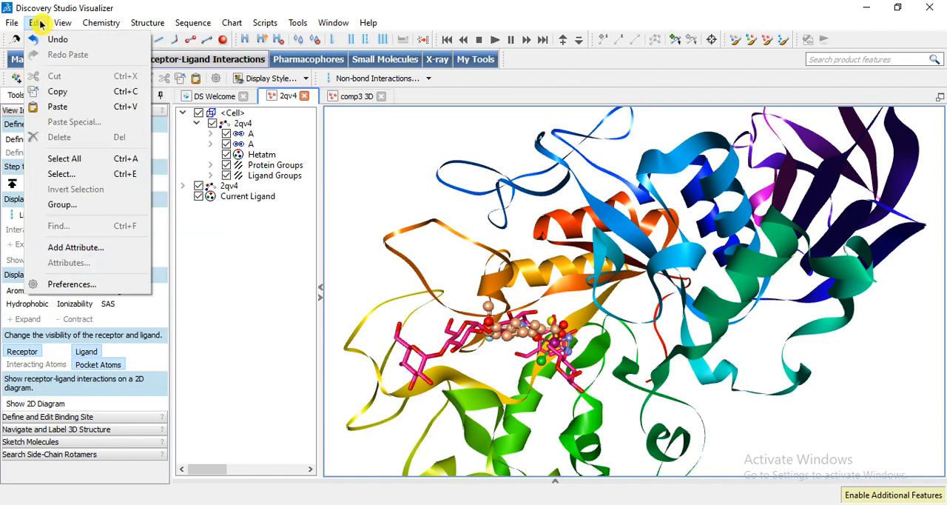
click(36, 22)
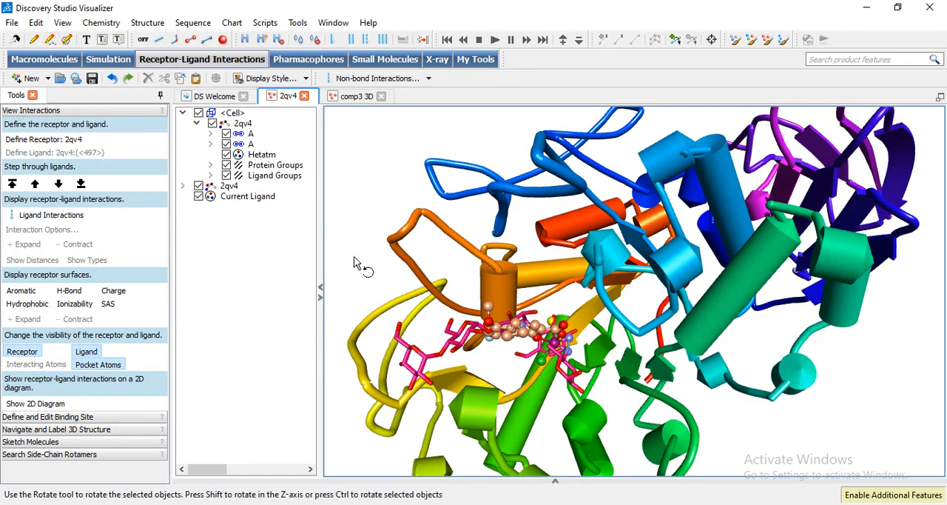
click(262, 154)
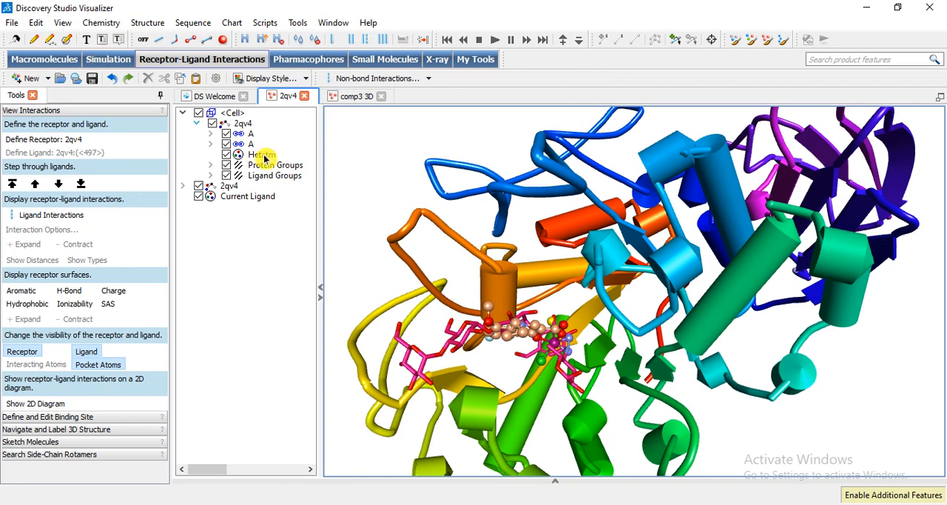
mouse_move(378, 270)
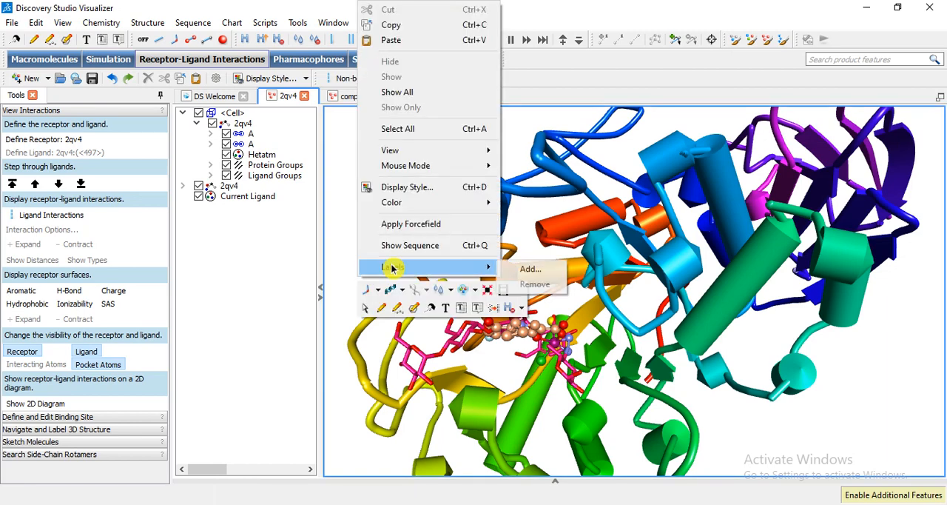
mouse_move(402, 191)
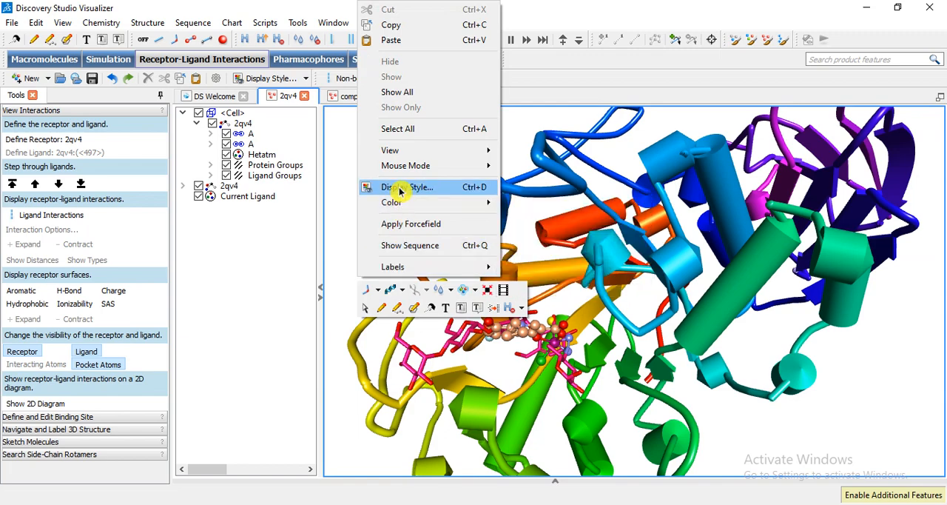
Turn the protein display Off so only the docked ligands remain visible
click(400, 186)
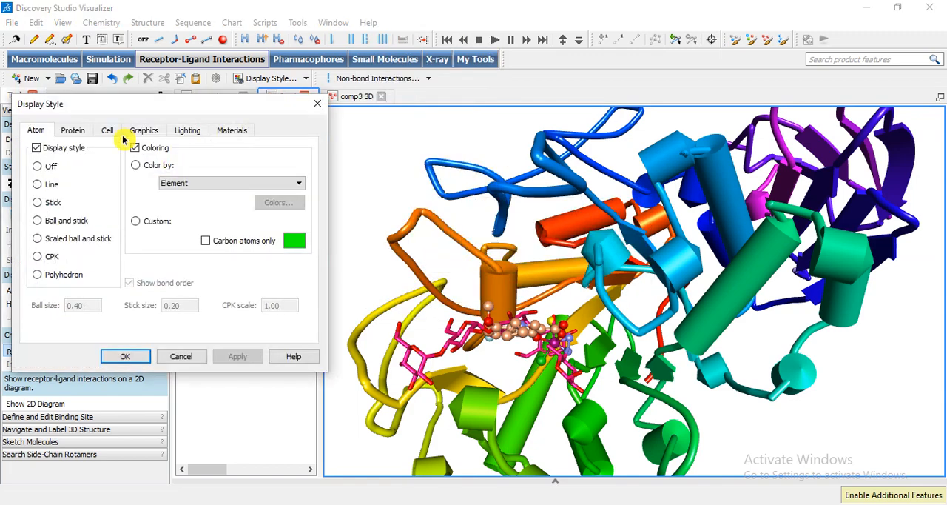
click(73, 130)
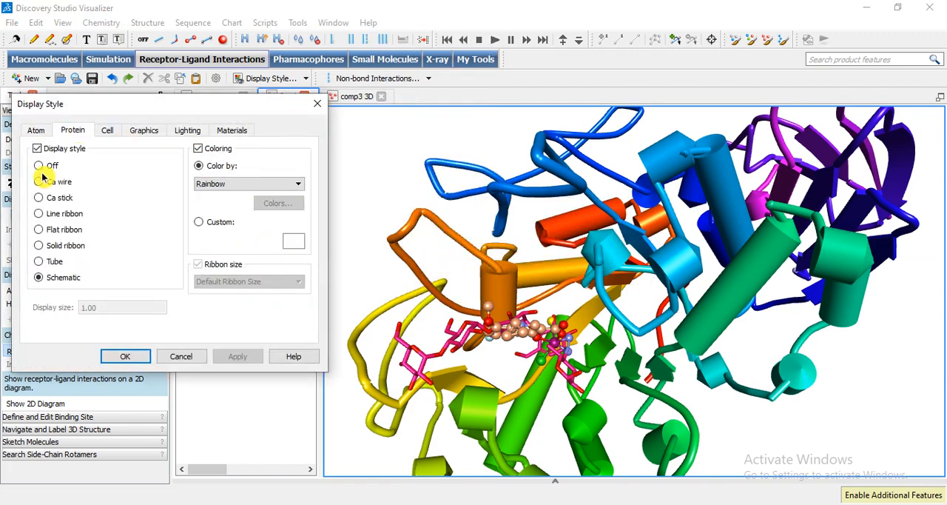
click(38, 166)
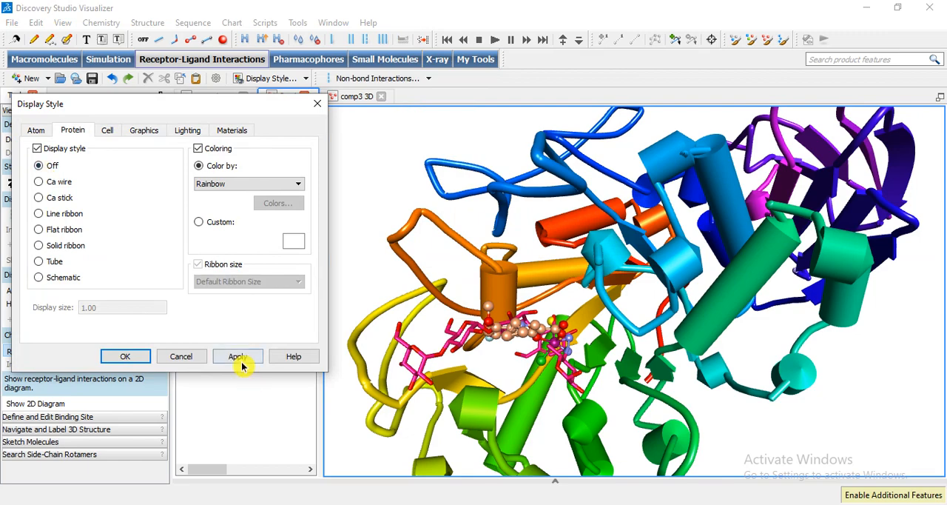
click(237, 356)
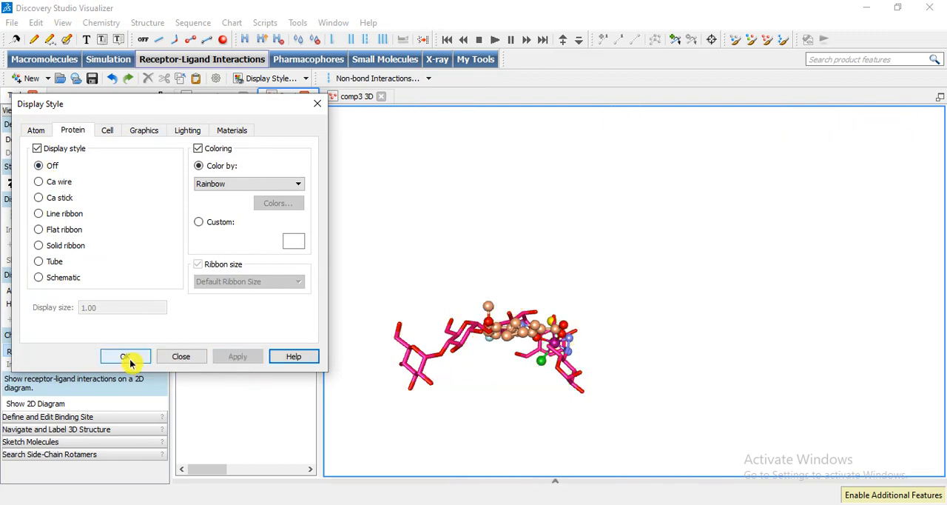
click(124, 355)
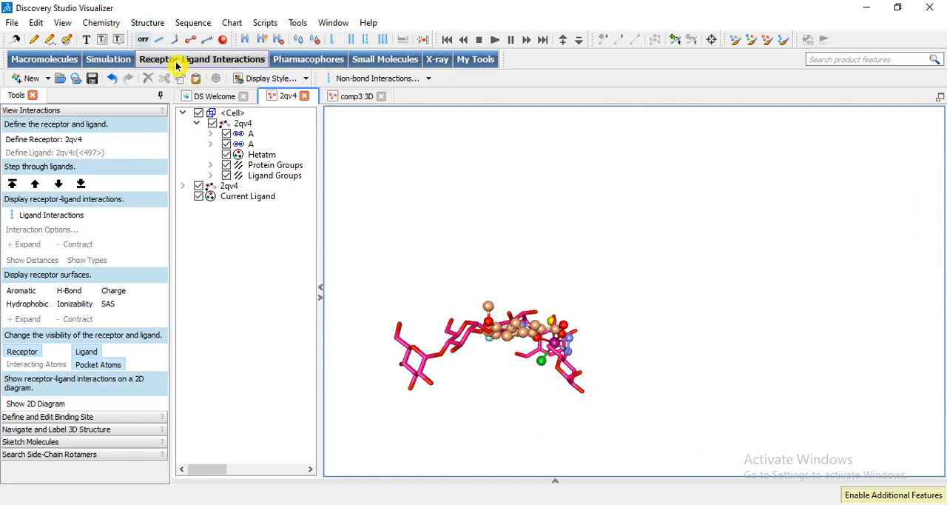
Add a molecular surface to chain A coloured by Atom Charge
click(250, 134)
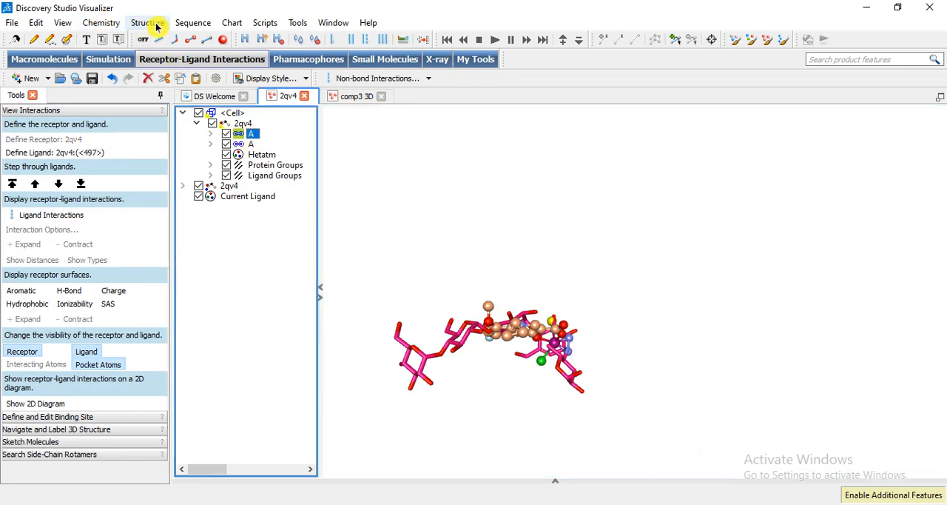
click(148, 23)
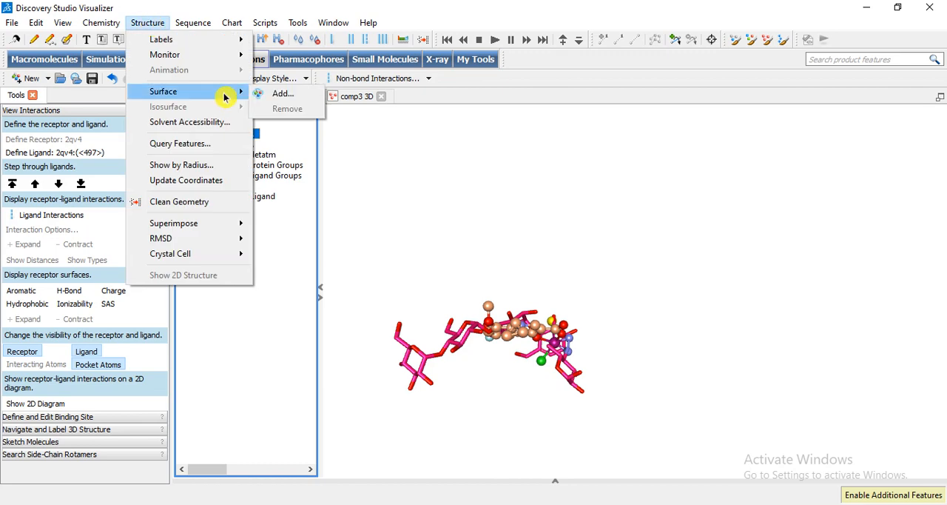
click(283, 92)
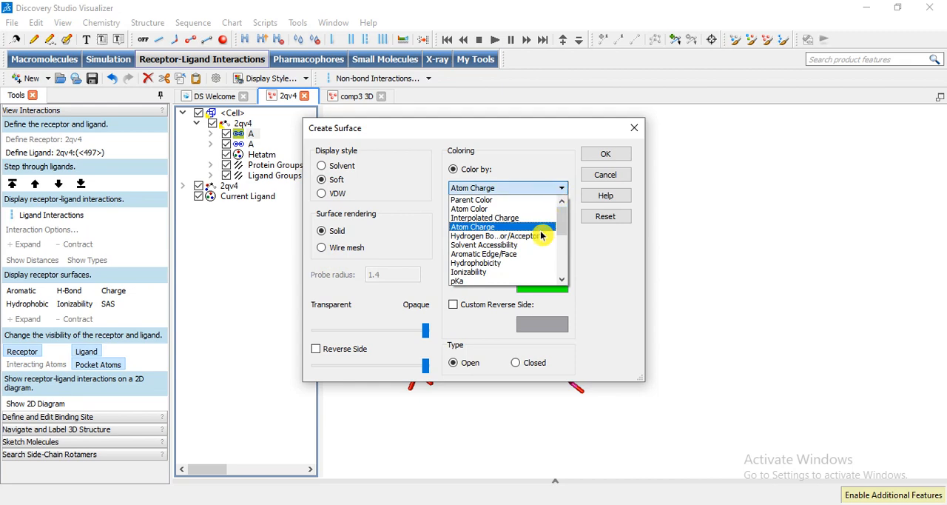
click(503, 227)
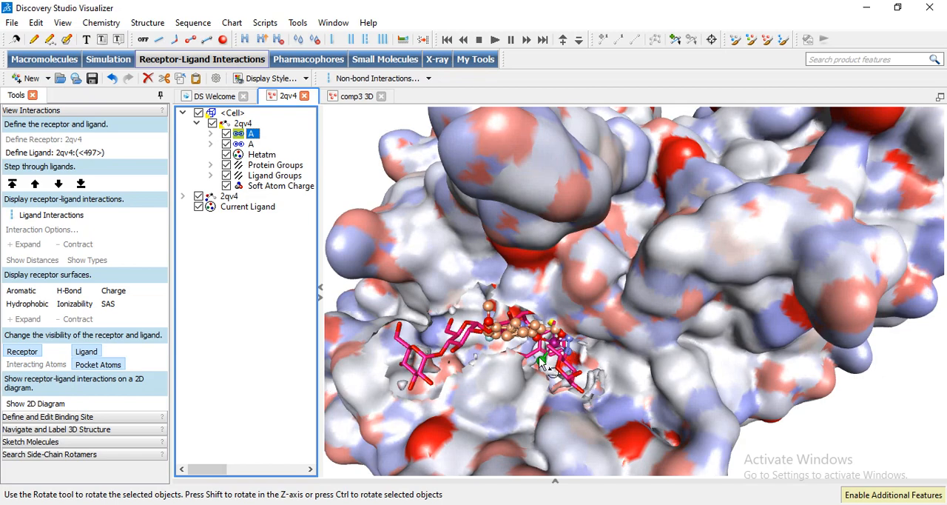
mouse_move(462, 373)
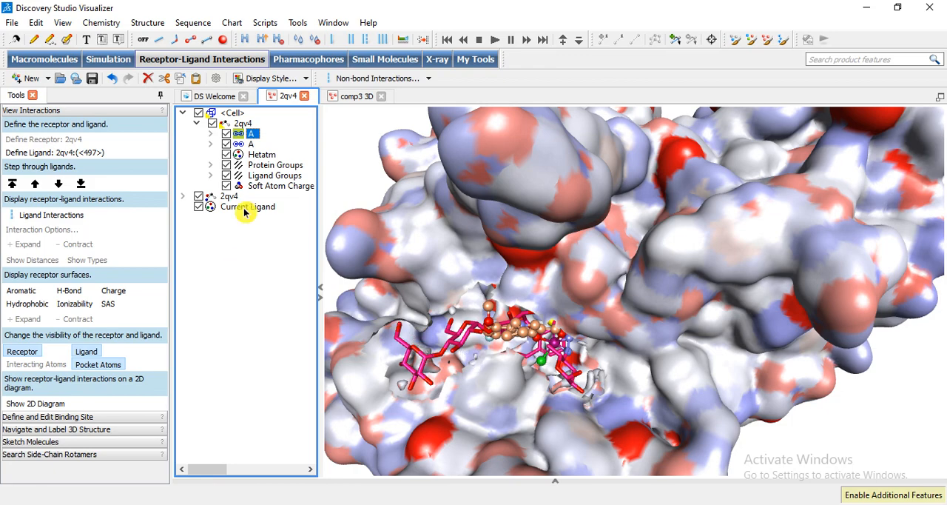
Select the docked ligand in the Hierarchy tree, highlighting it yellow
click(249, 208)
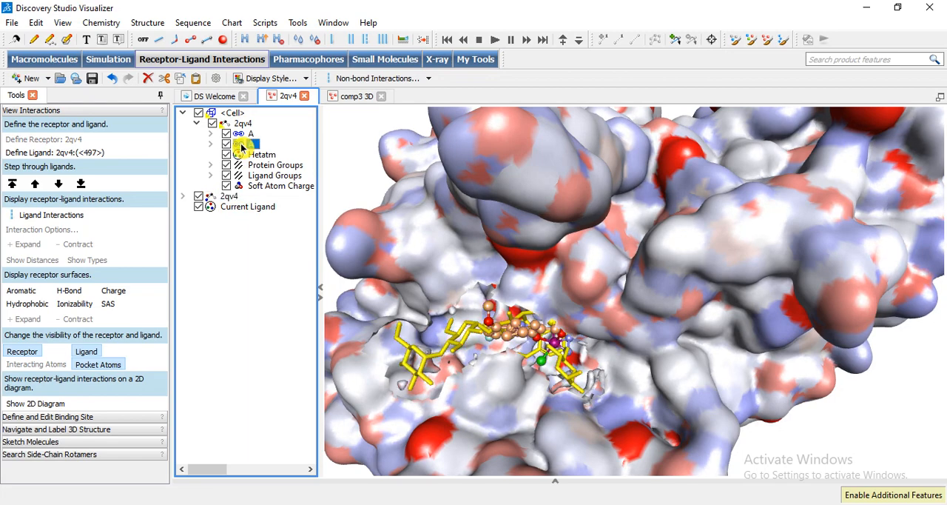
Set the ligand chain as the RMSD reference (SBD_Pose_Reference_Ligand)
click(251, 143)
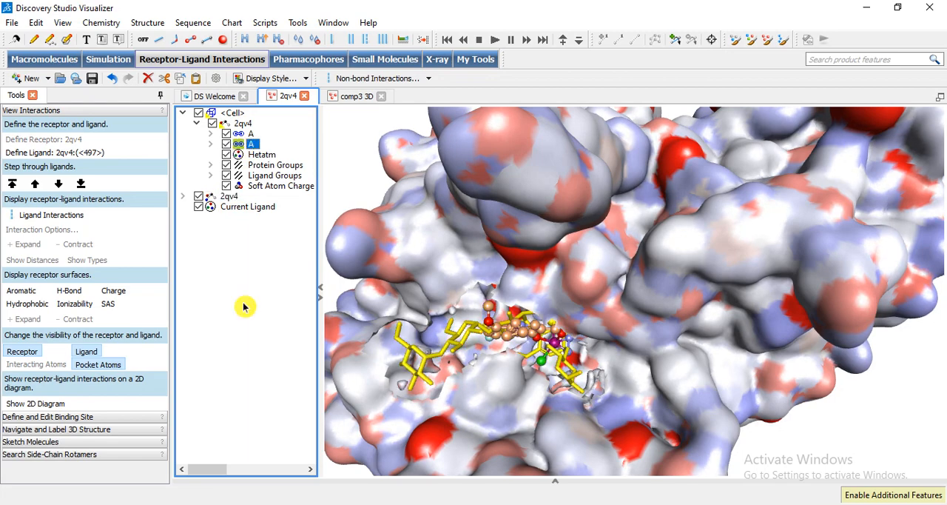
click(147, 22)
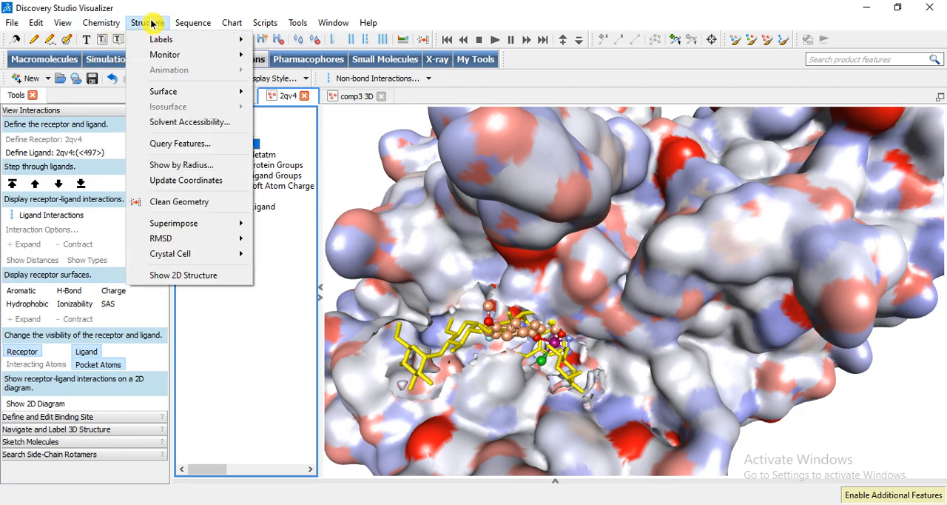
mouse_move(185, 236)
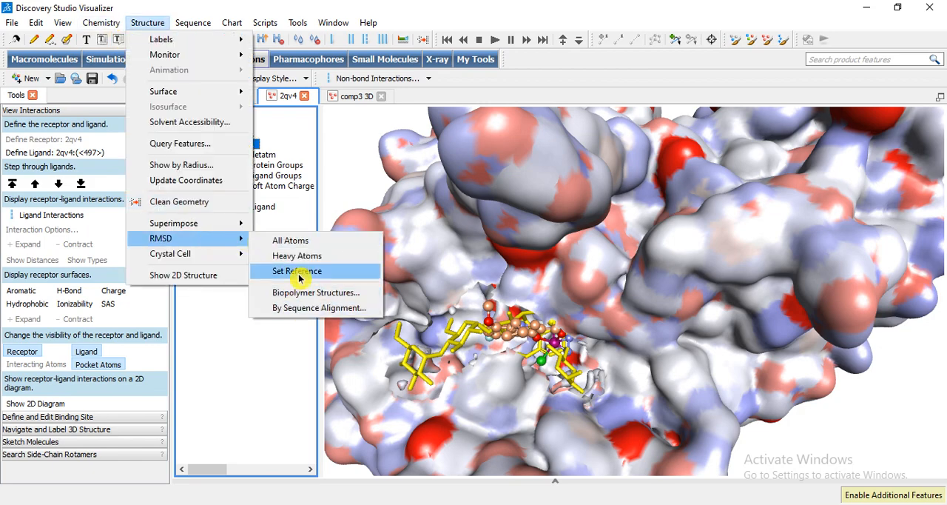
click(294, 271)
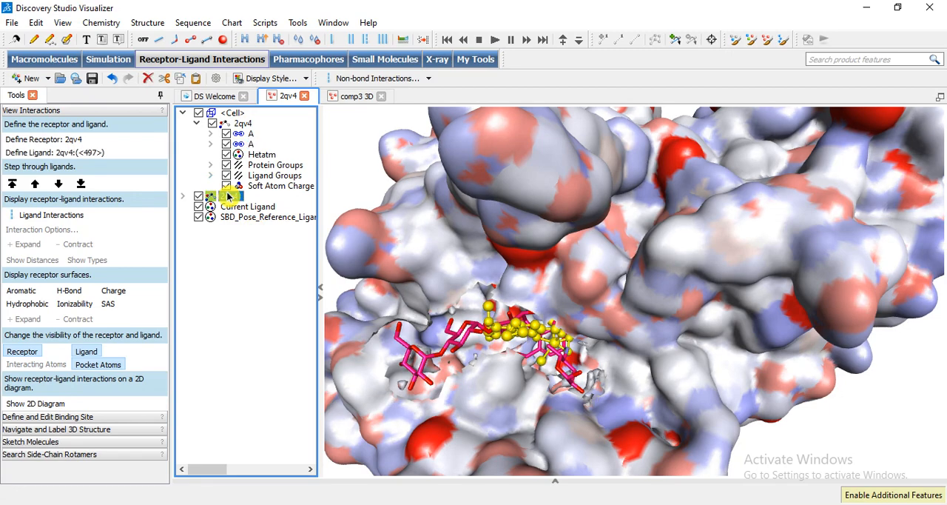
Generate an all-atom RMSD report for 2qv4 against the reference ligand
click(148, 22)
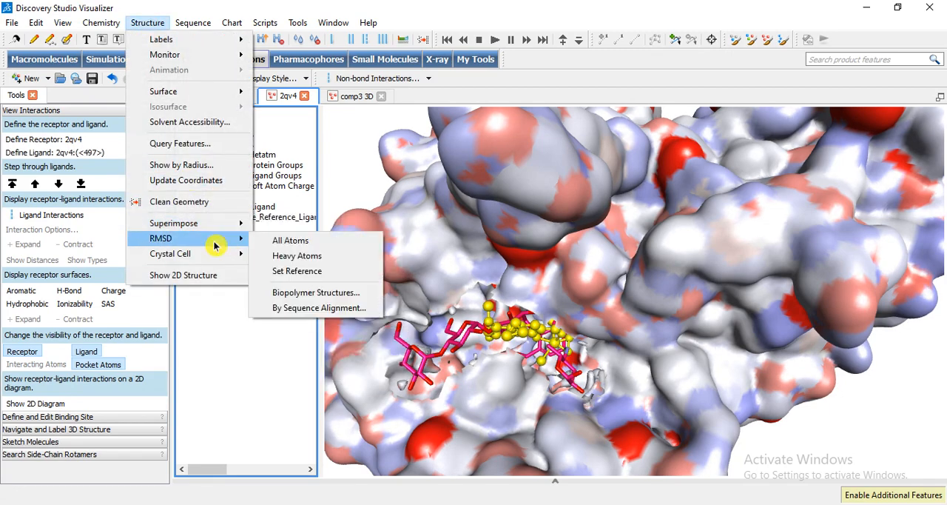
mouse_move(269, 240)
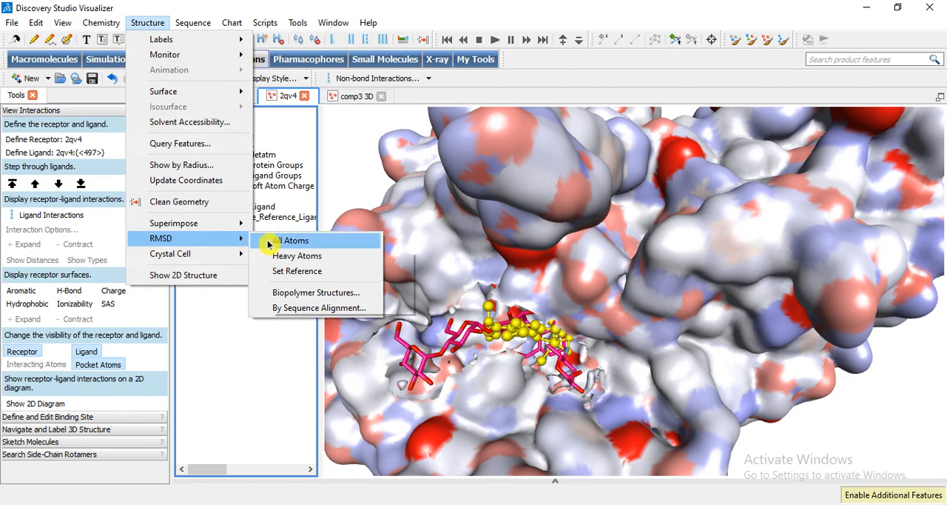
click(284, 240)
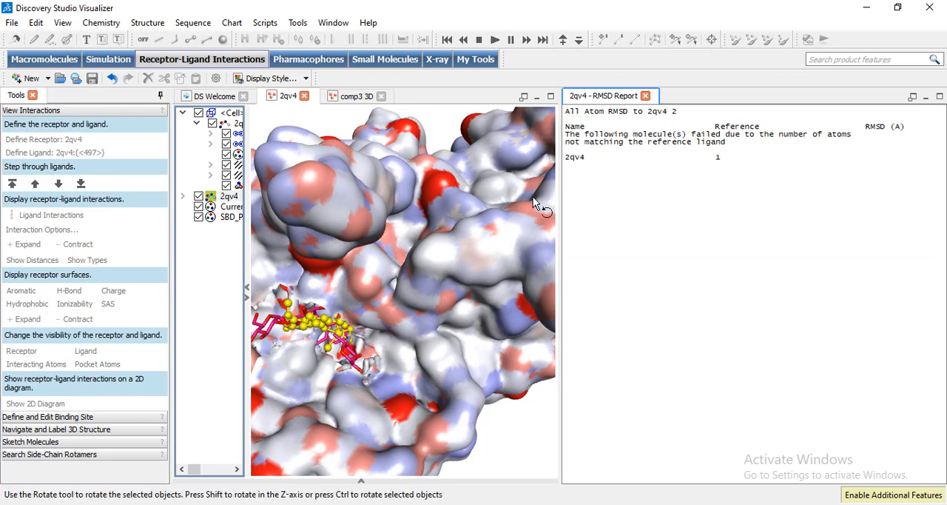
mouse_move(681, 367)
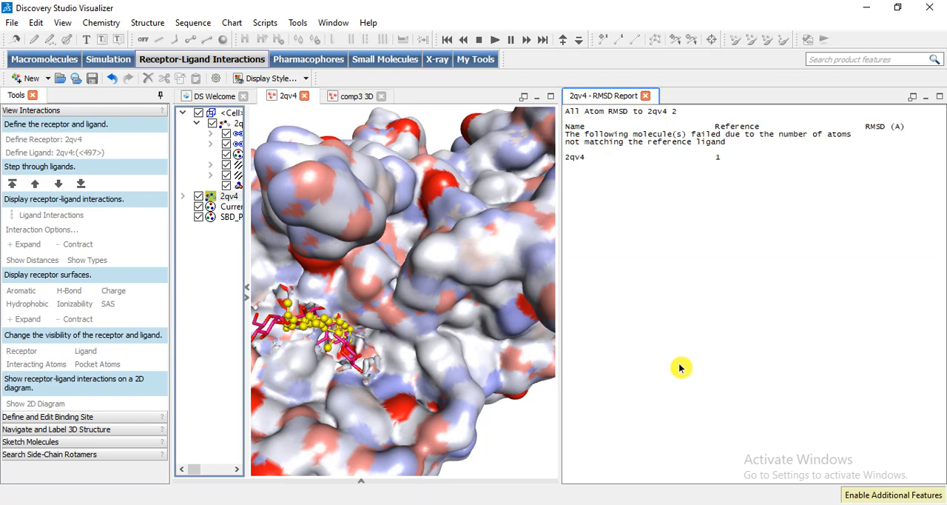